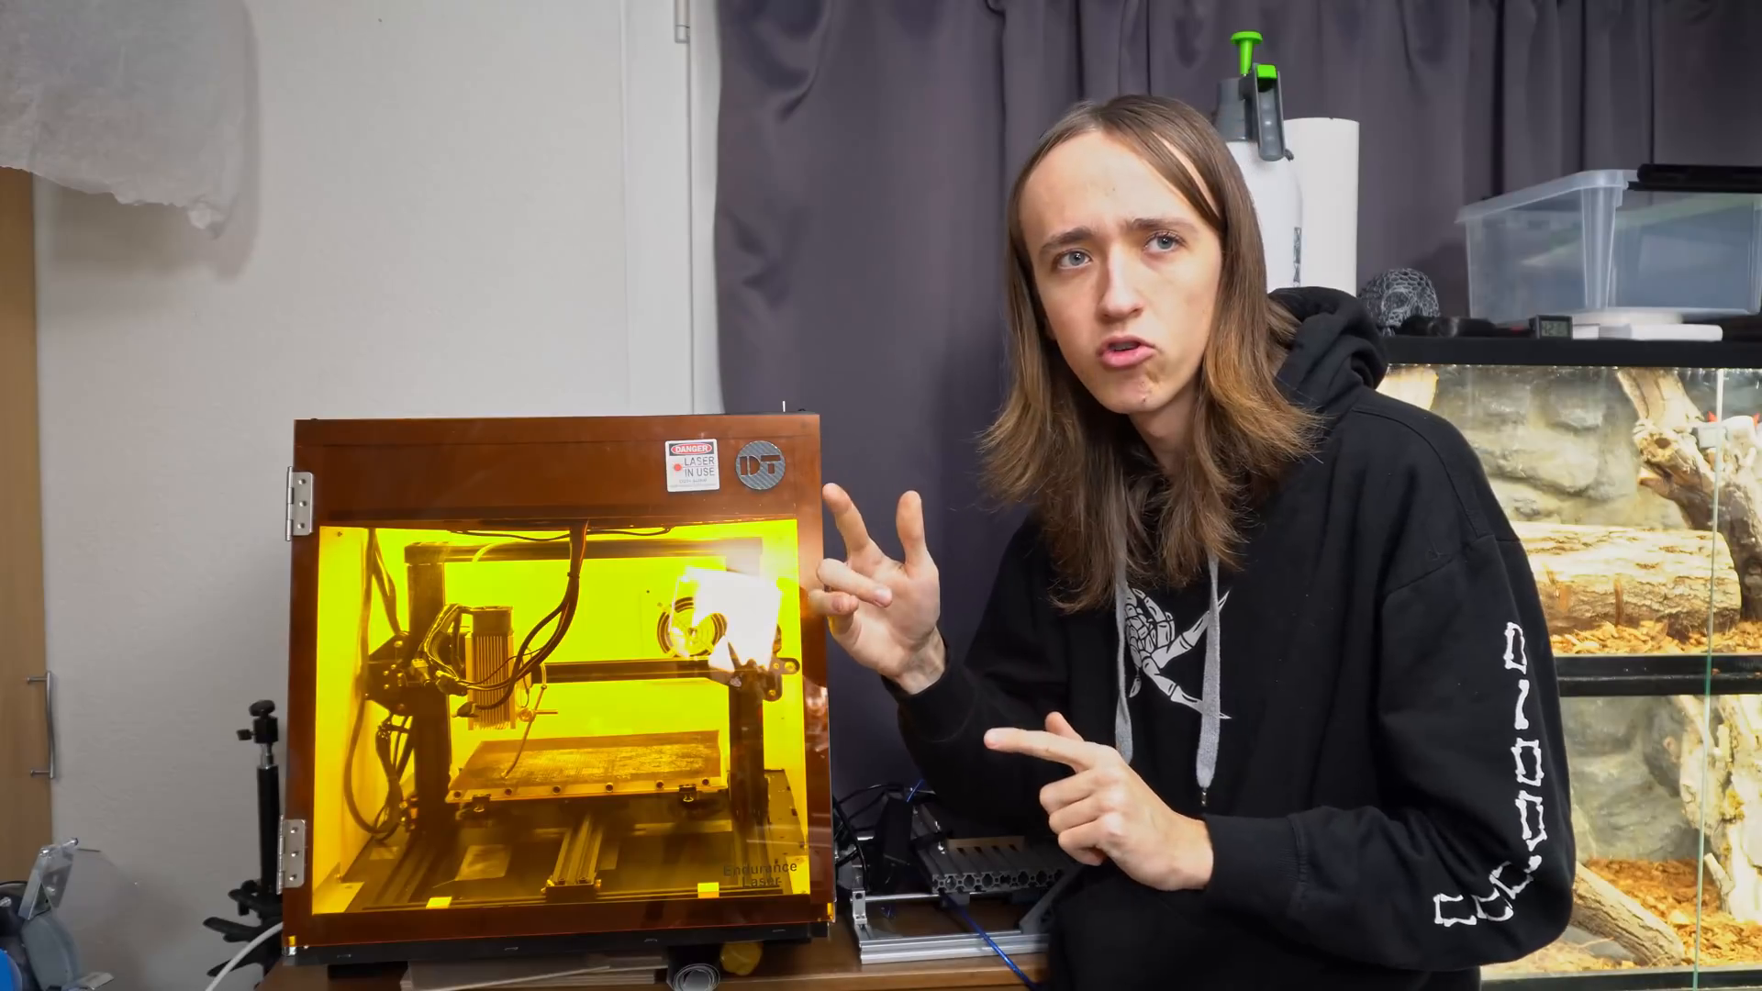
Bring up the Device Settings dialog for the connected Marlin laser via the Edit menu.
left_click(48, 9)
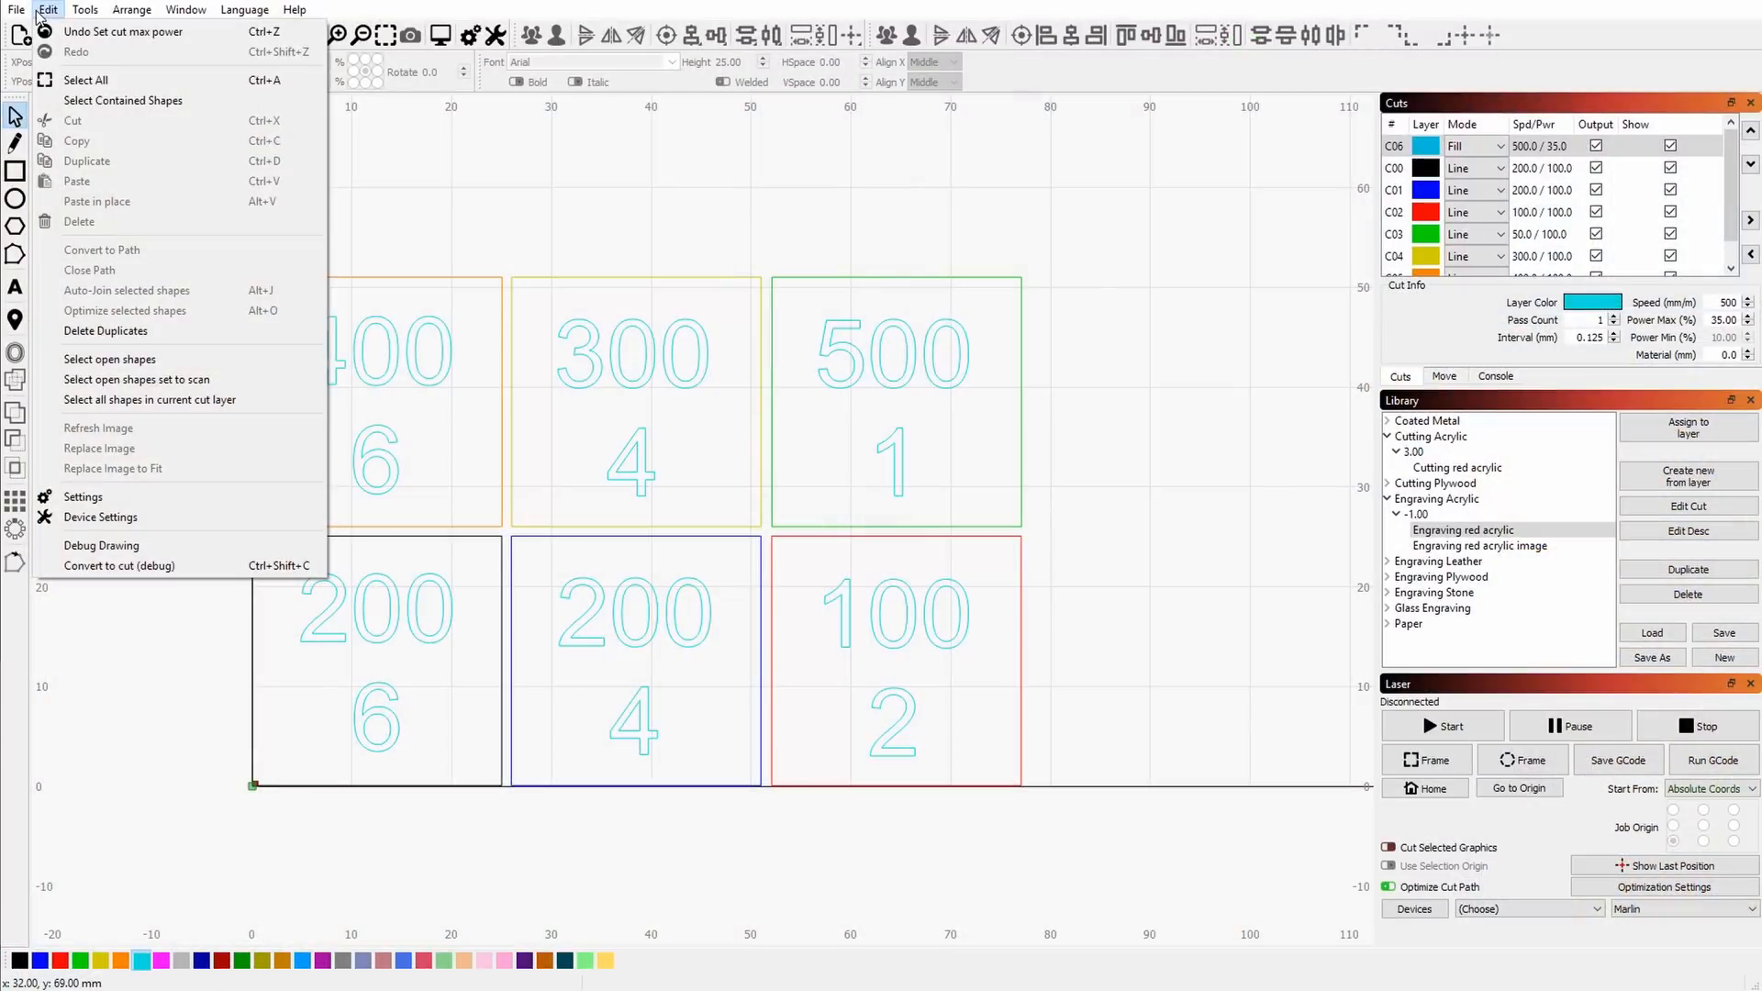
left_click(99, 518)
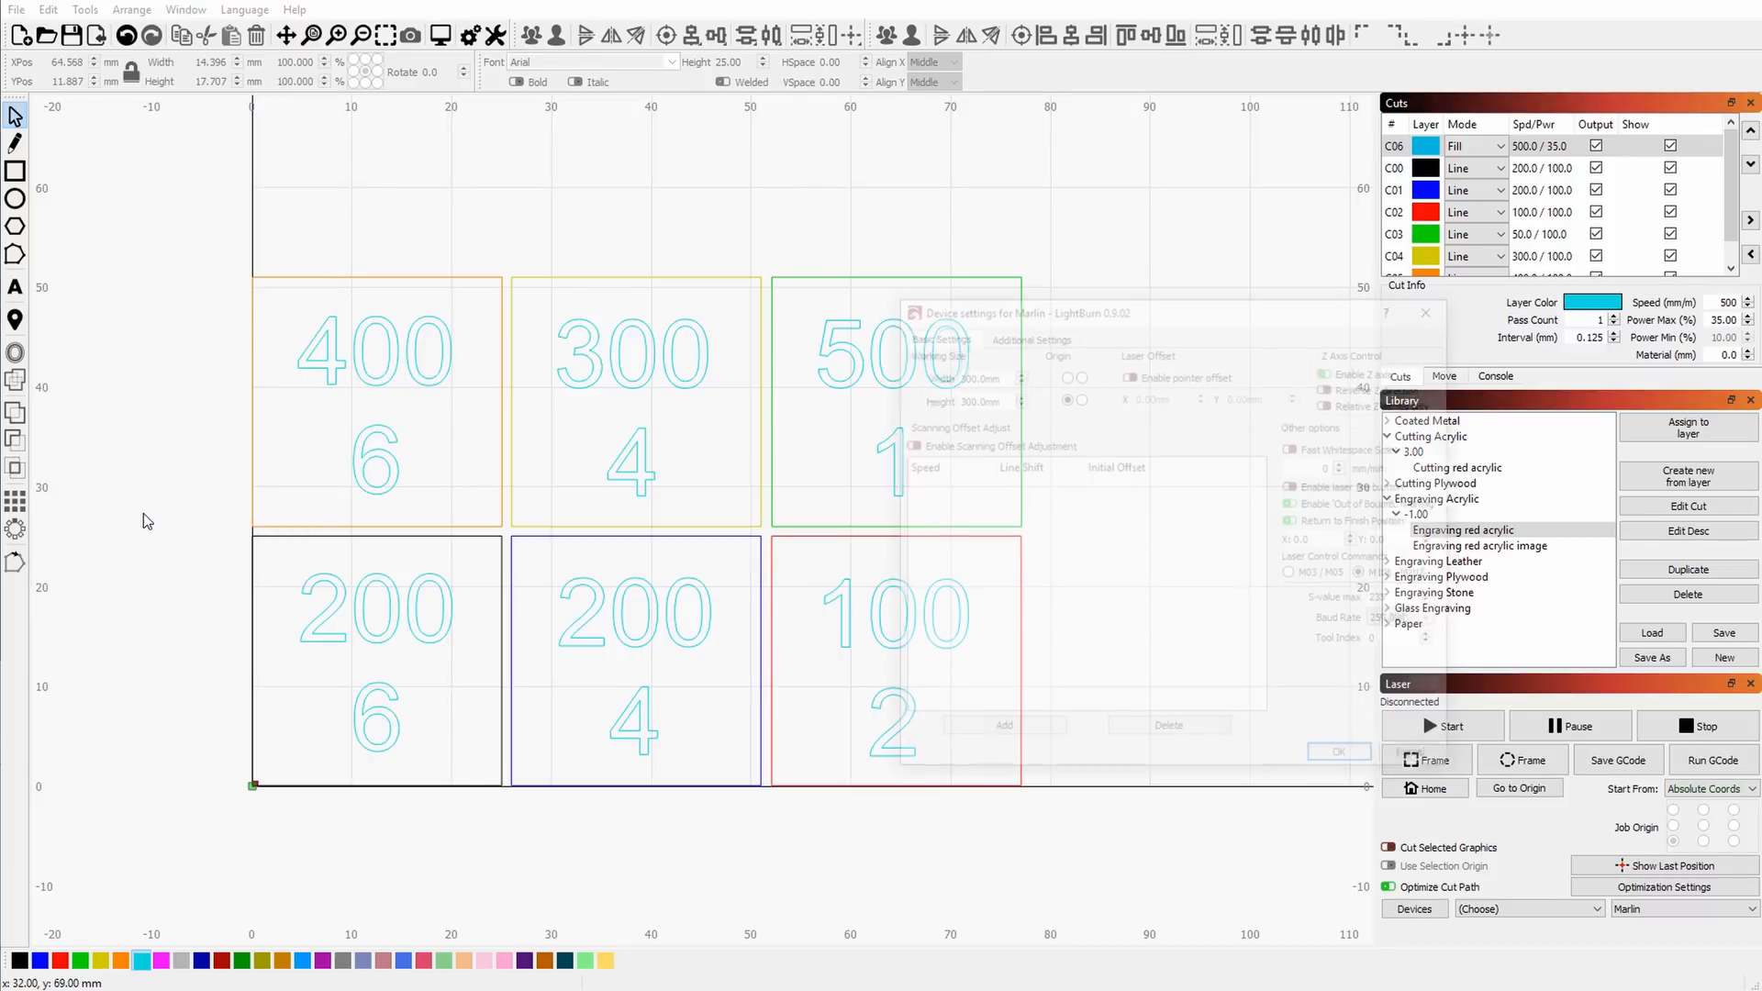